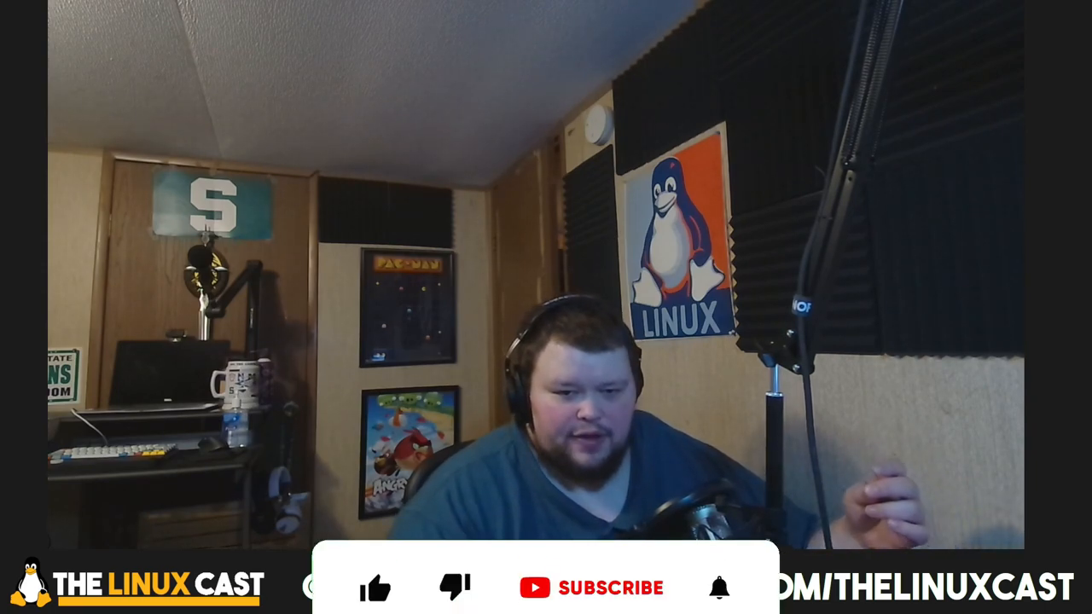
Translate "Hello" from English into Spanish, yielding "Hola".
click(372, 516)
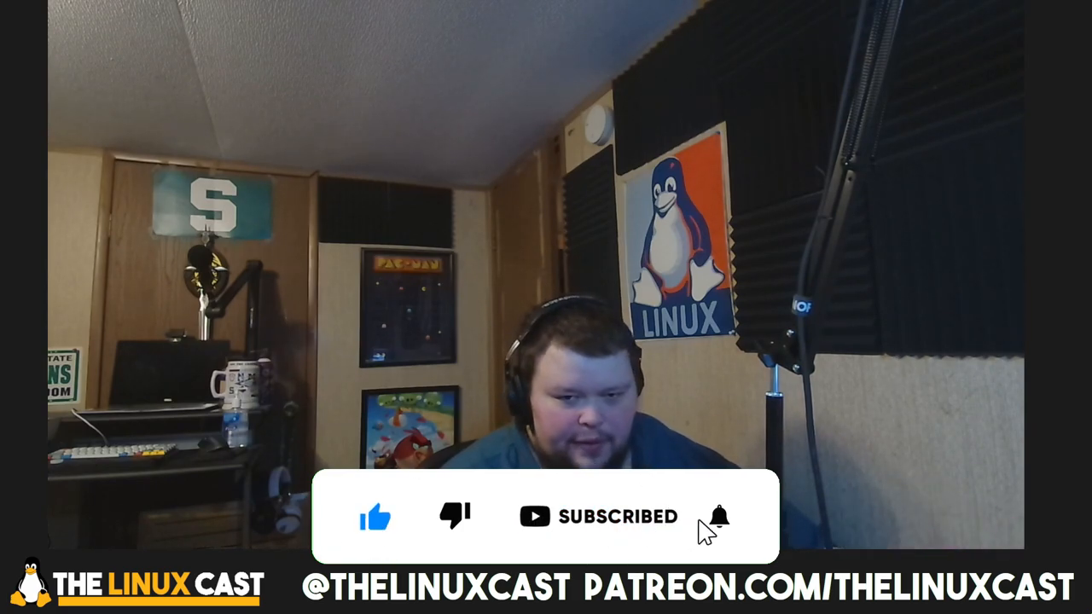
click(719, 515)
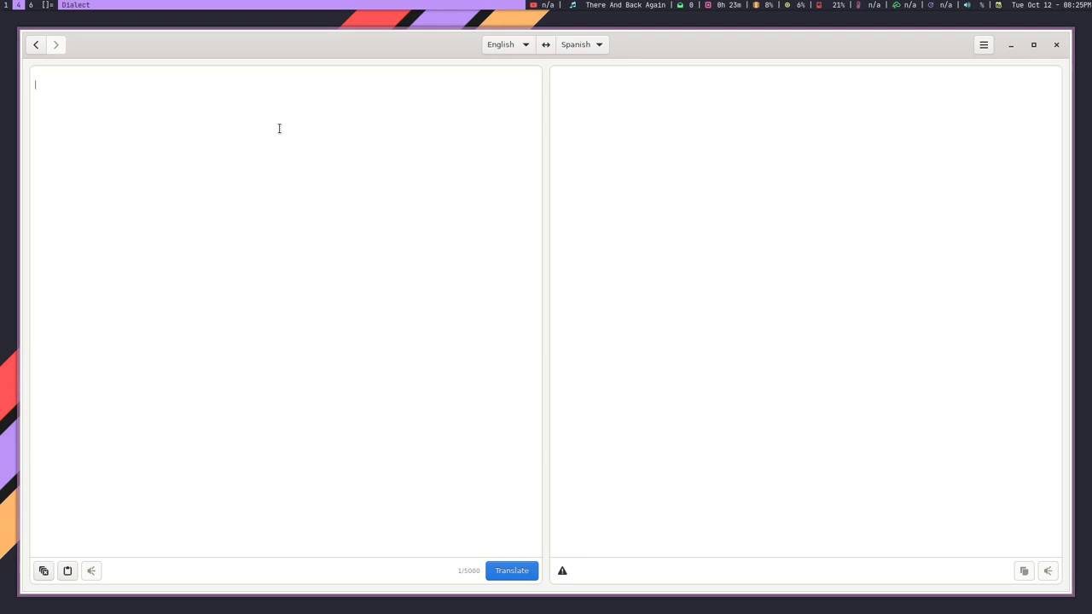
text(Hello)
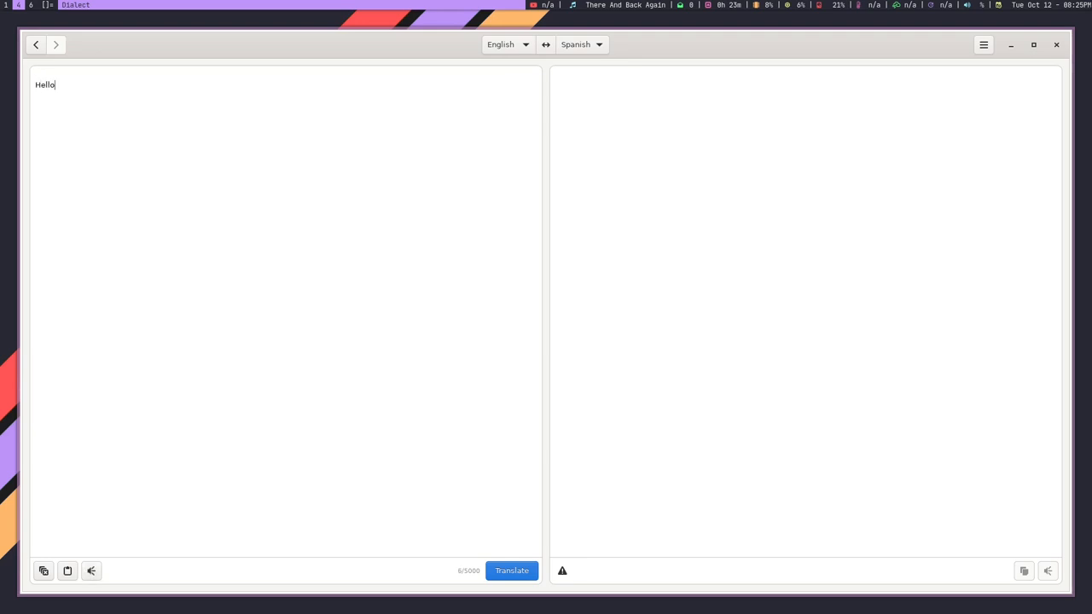
click(511, 570)
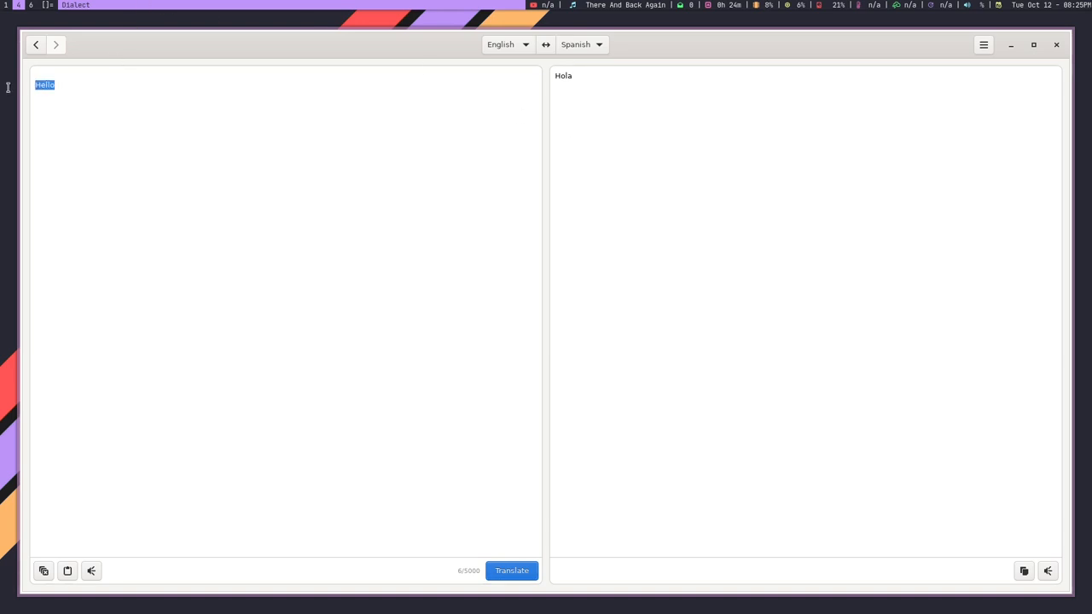
Replace the source text with "Where is the best pizza restaurant?".
text(Where)
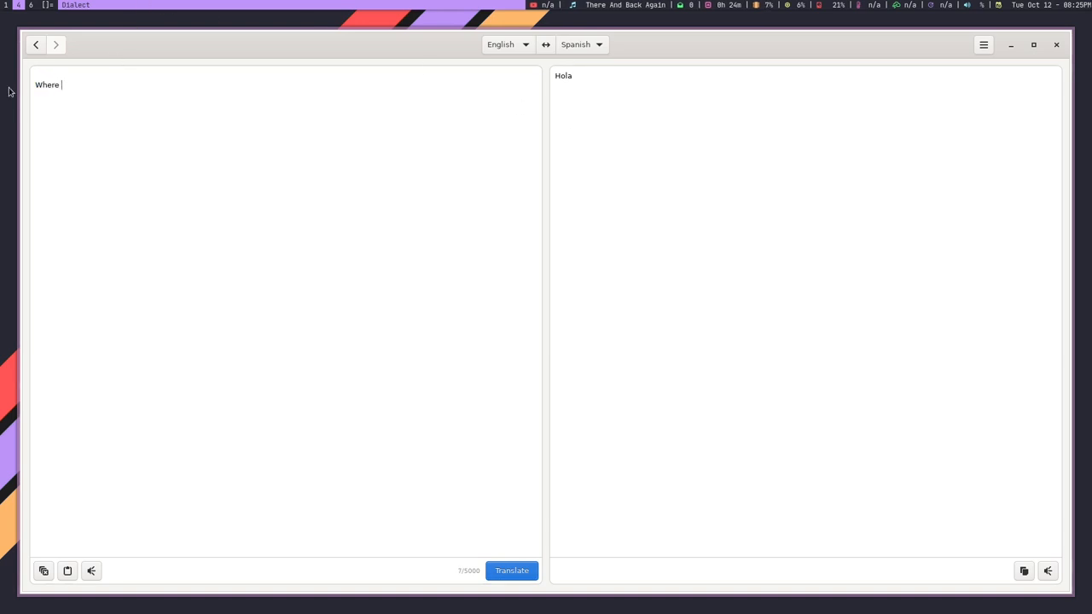
text(is the best)
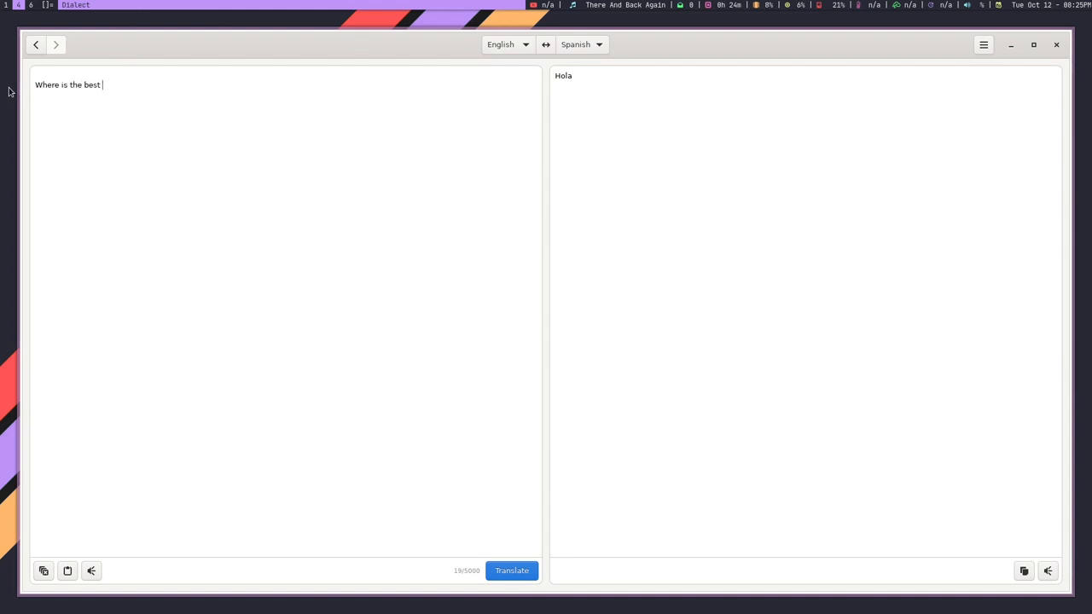
text(pizza restau)
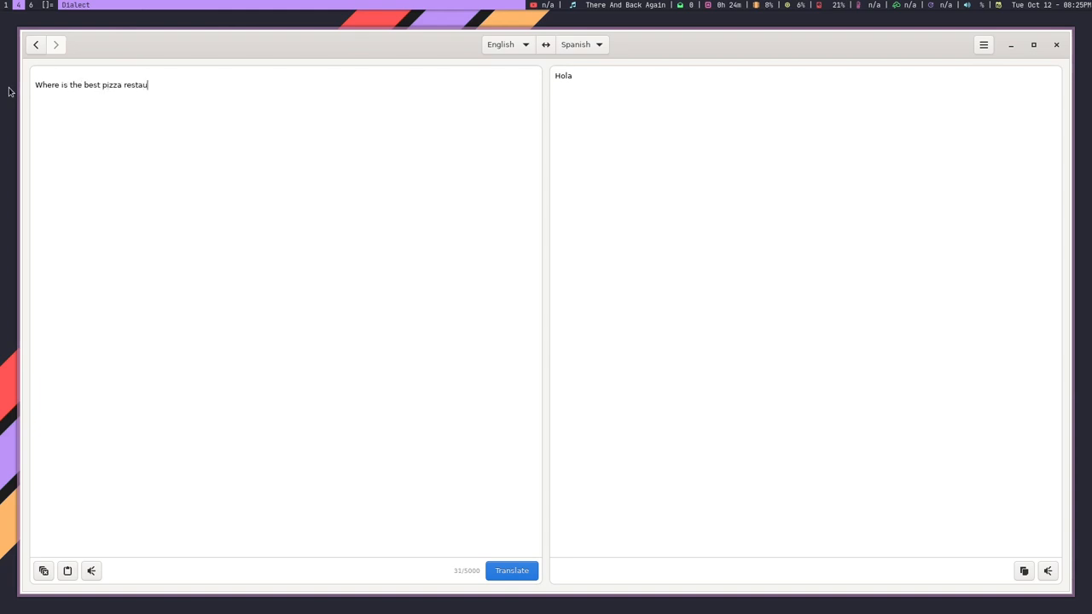
text(rant?)
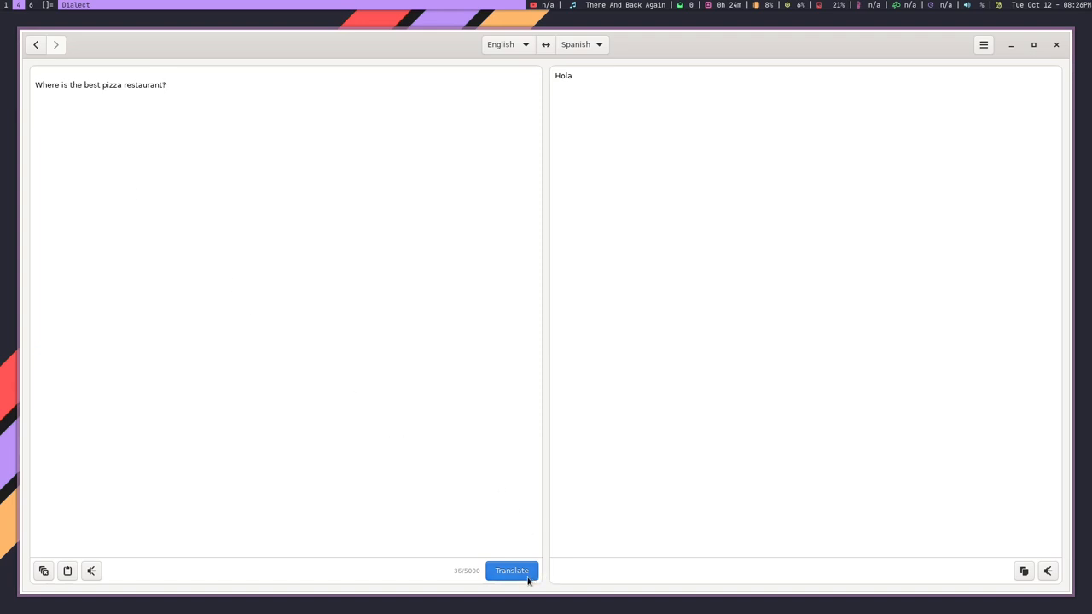
Translate the pizza question into Spanish as "¿Dónde está la mejor pizzería?".
click(512, 570)
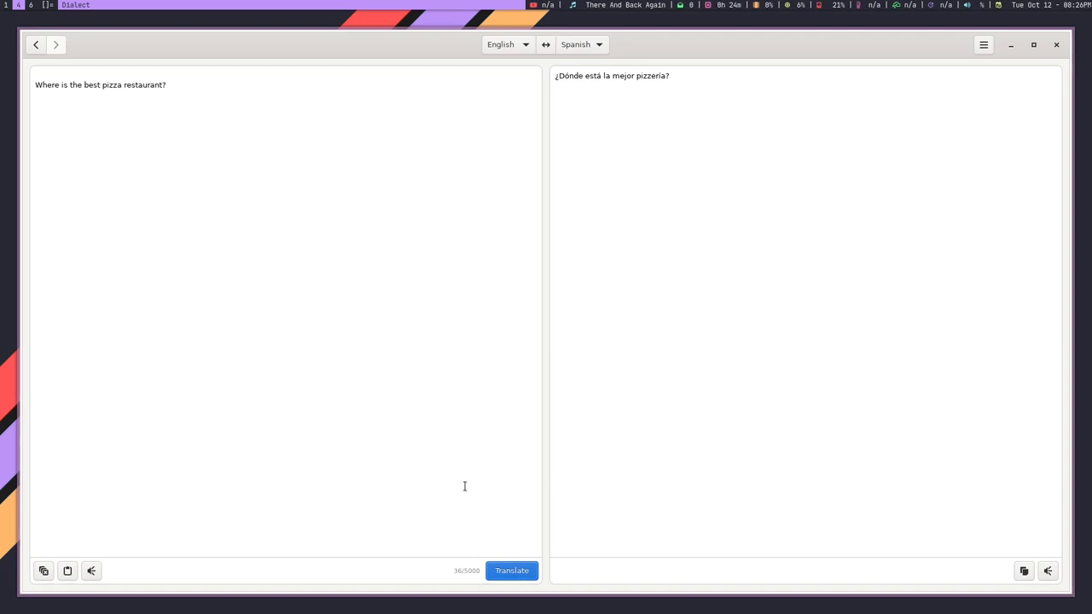
mouse_move(563, 277)
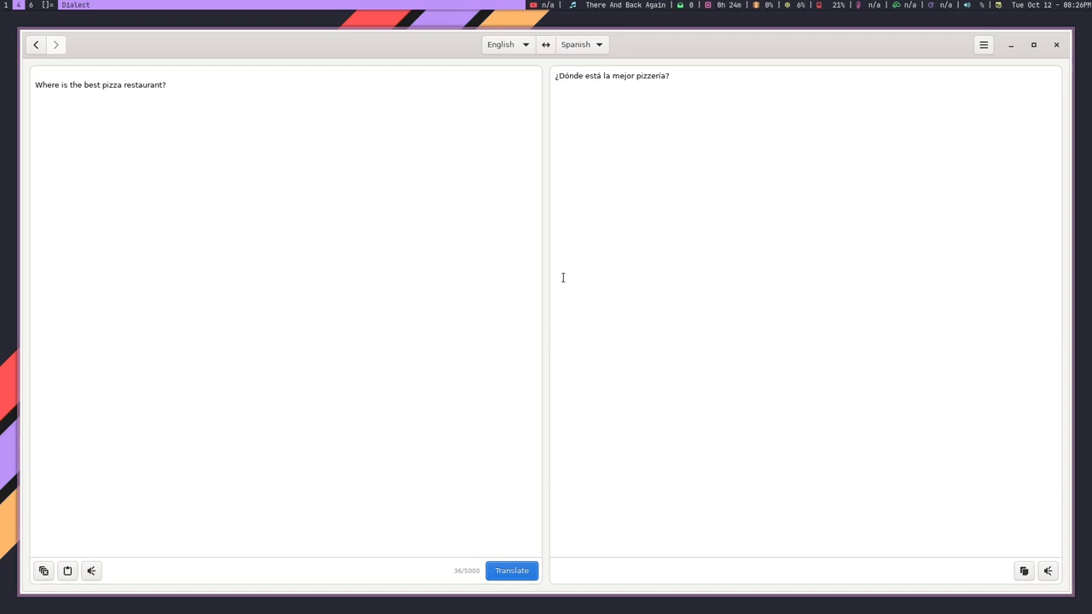
click(580, 44)
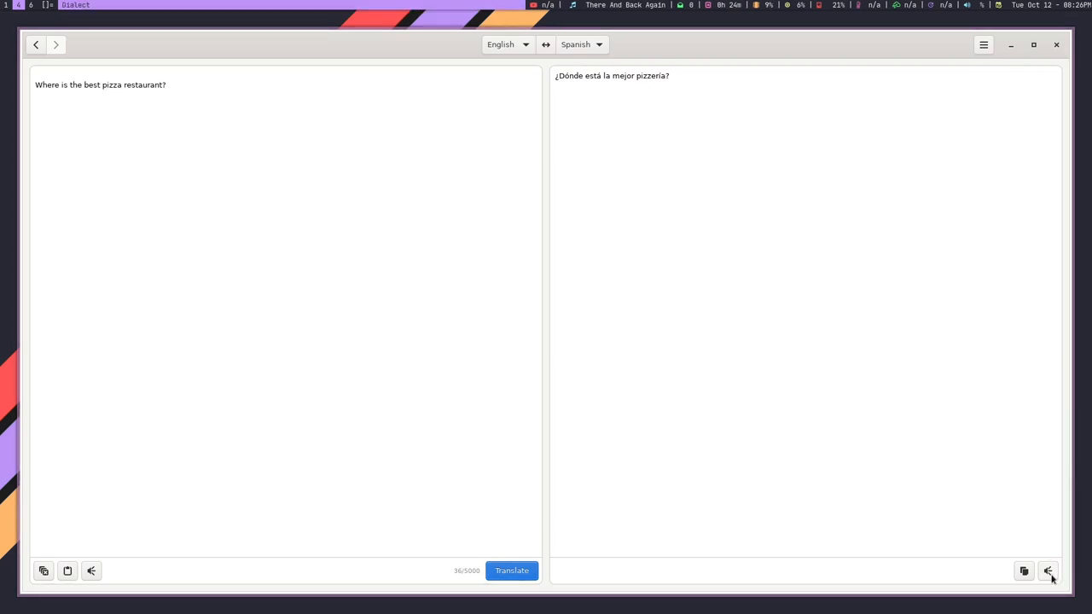
click(1048, 570)
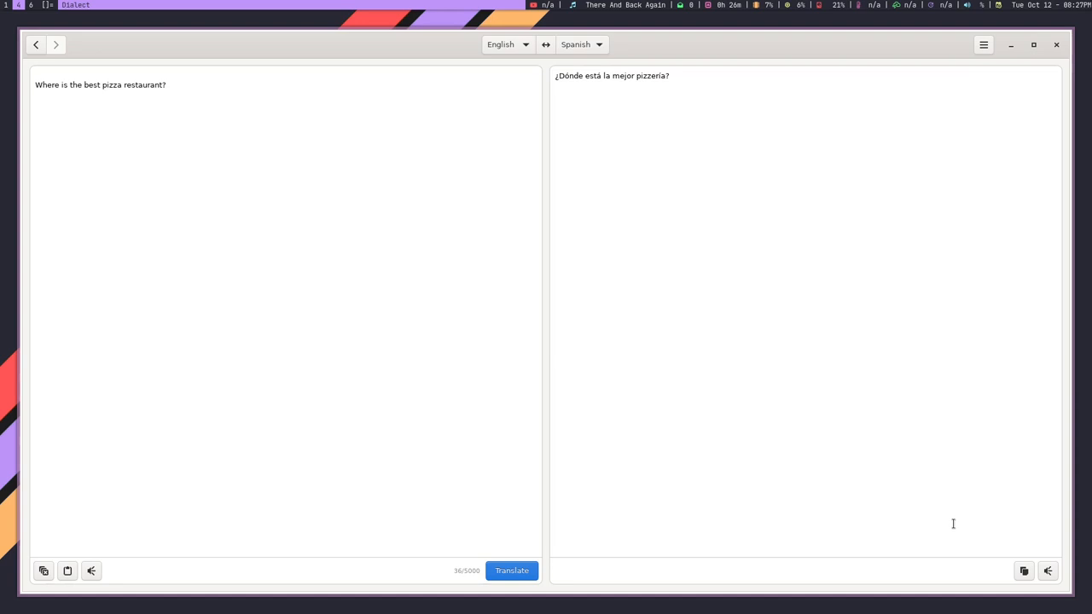
mouse_move(140, 200)
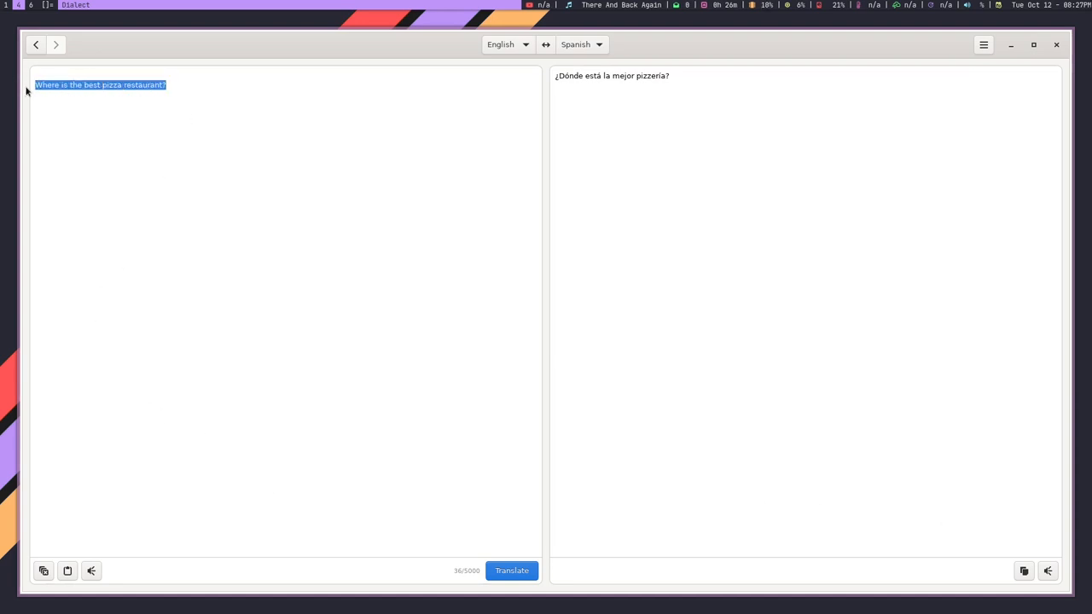
Enter "to sleep" and translate it into Spanish as "dormir".
text(to sleep)
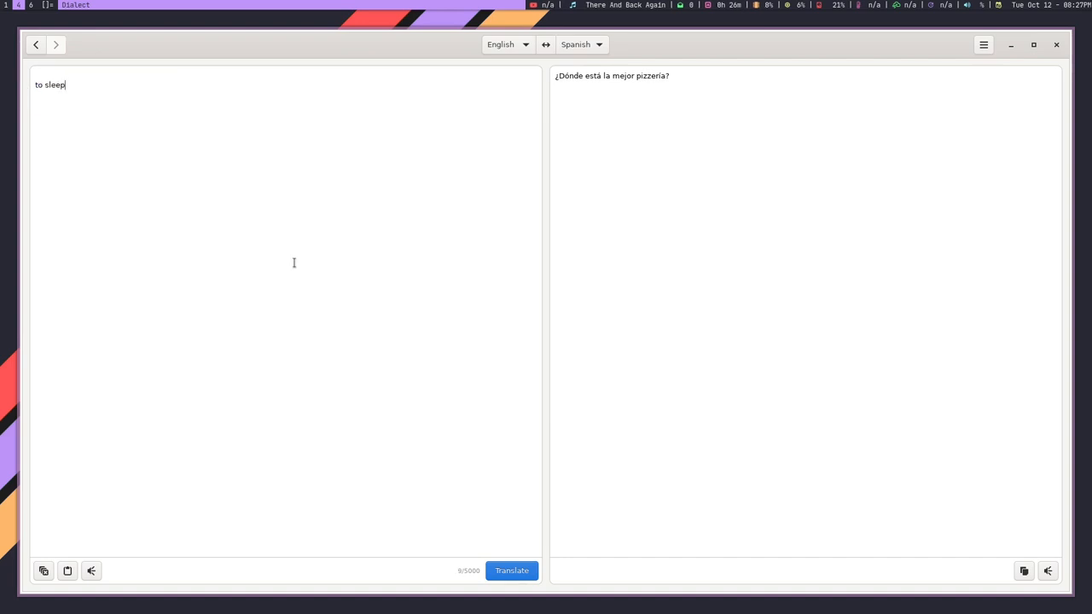
click(512, 569)
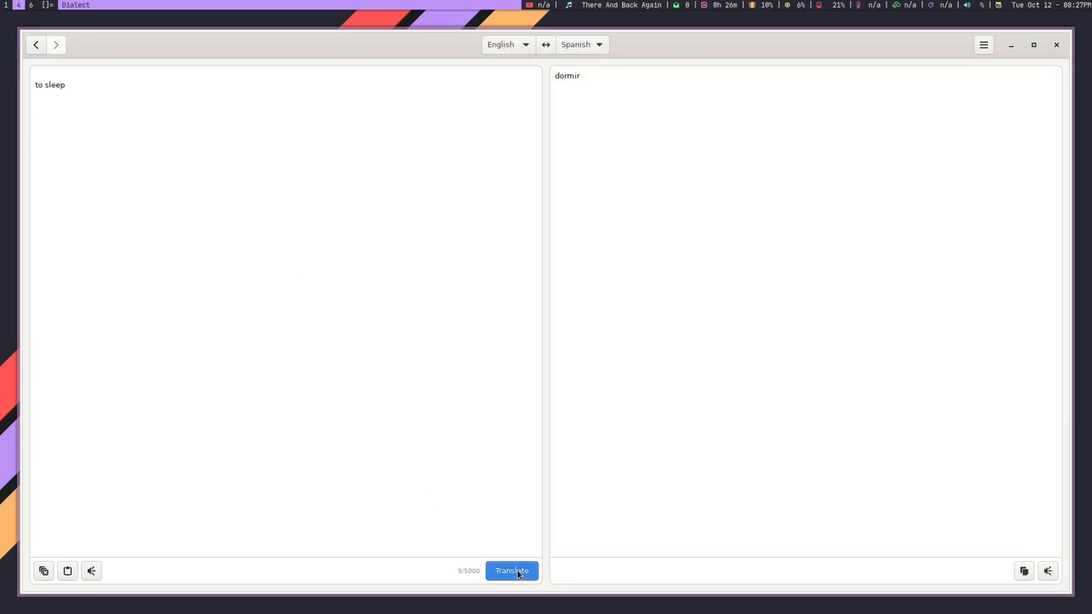
mouse_move(478, 470)
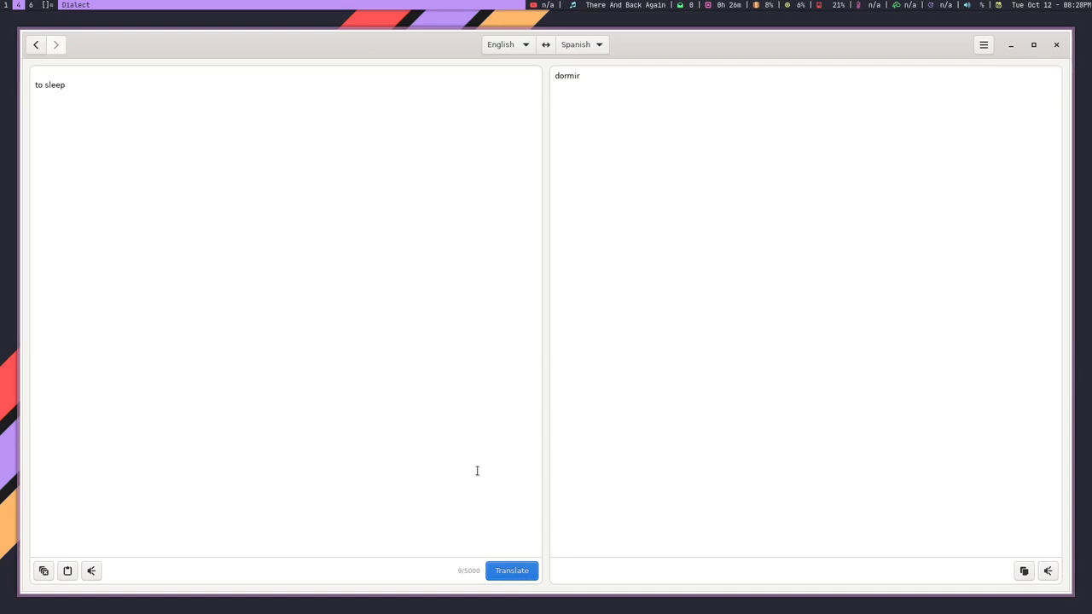
mouse_move(611, 191)
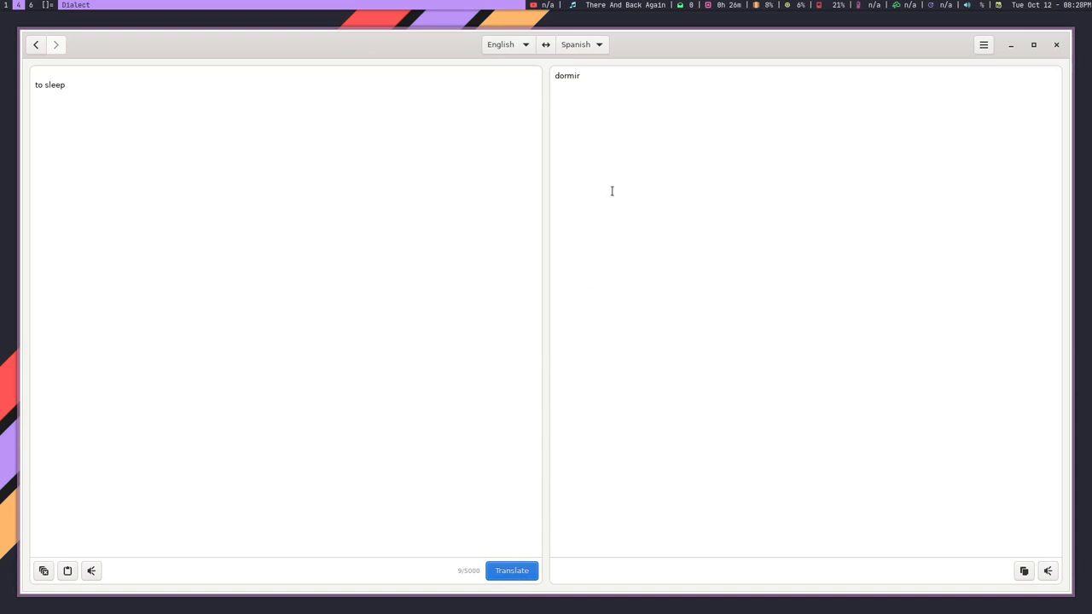
mouse_move(590, 193)
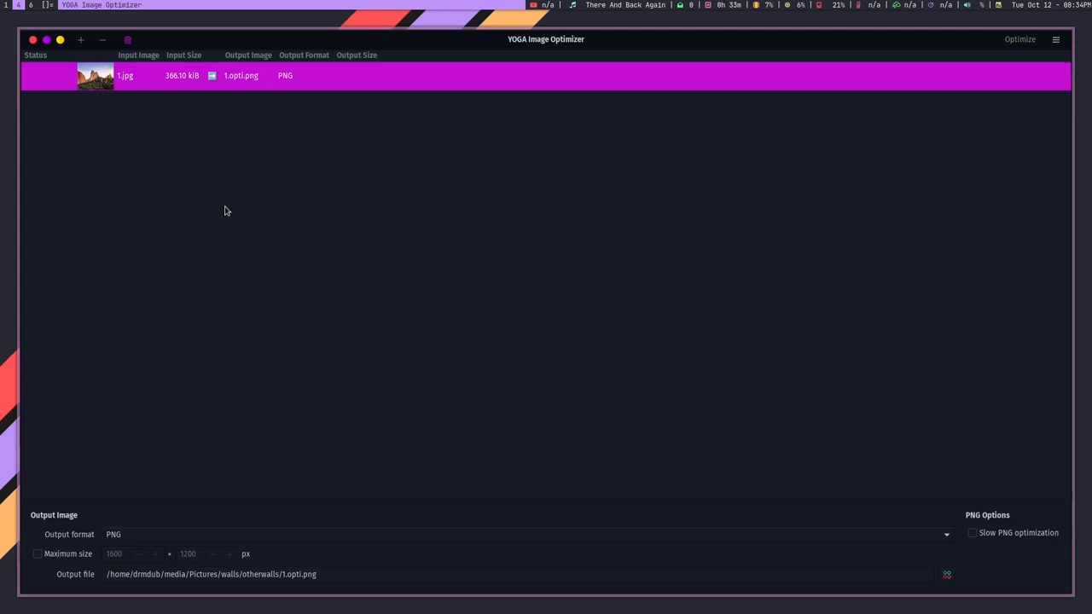
mouse_move(201, 416)
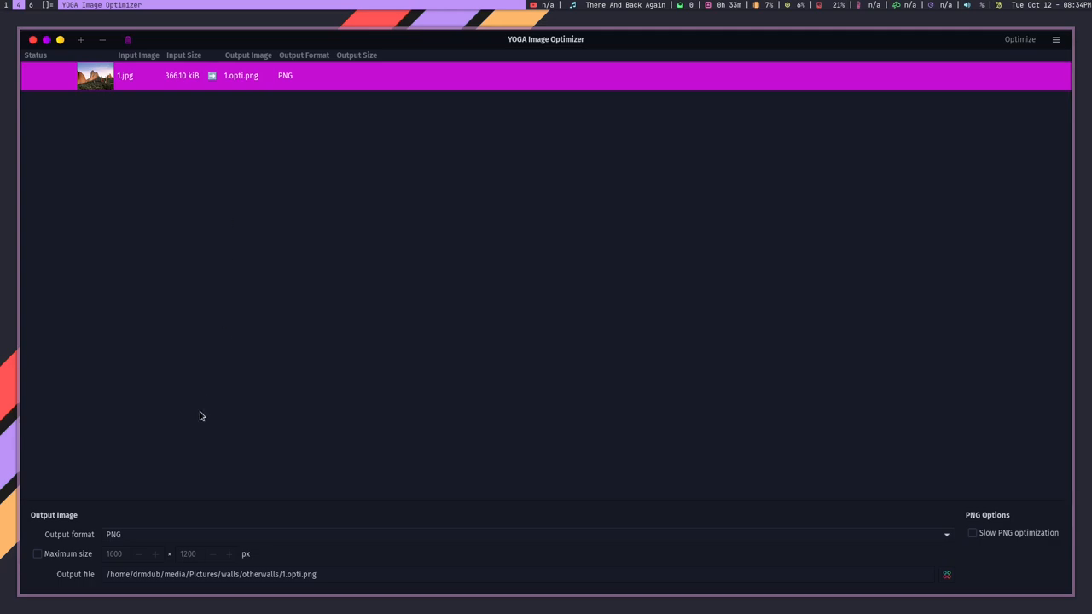
Change the output format for 1.jpg to WebP (lossless), saving to 1.opti.webp.
click(525, 534)
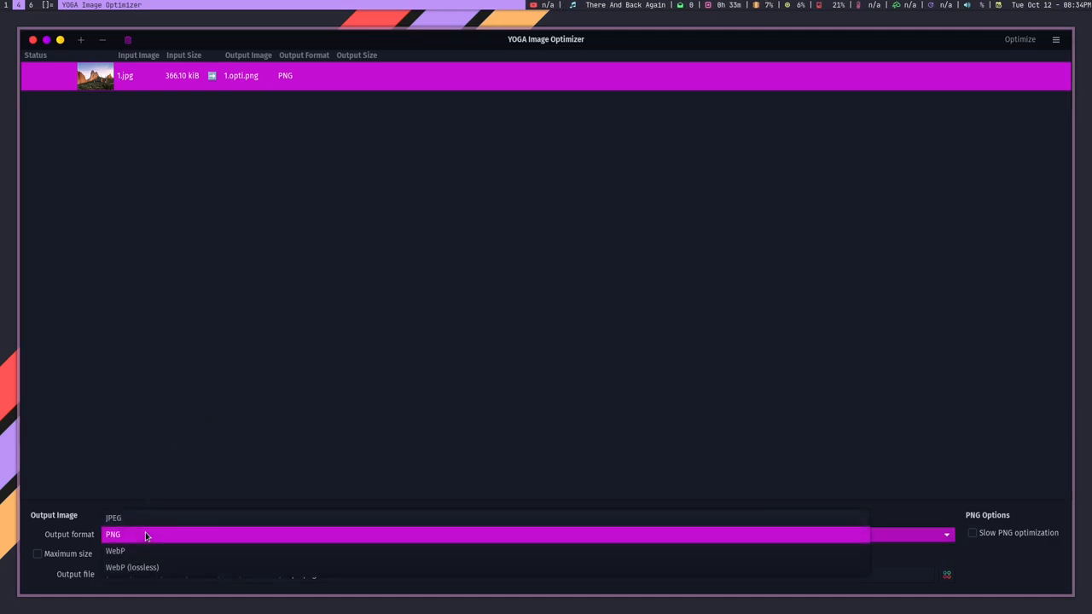
click(133, 567)
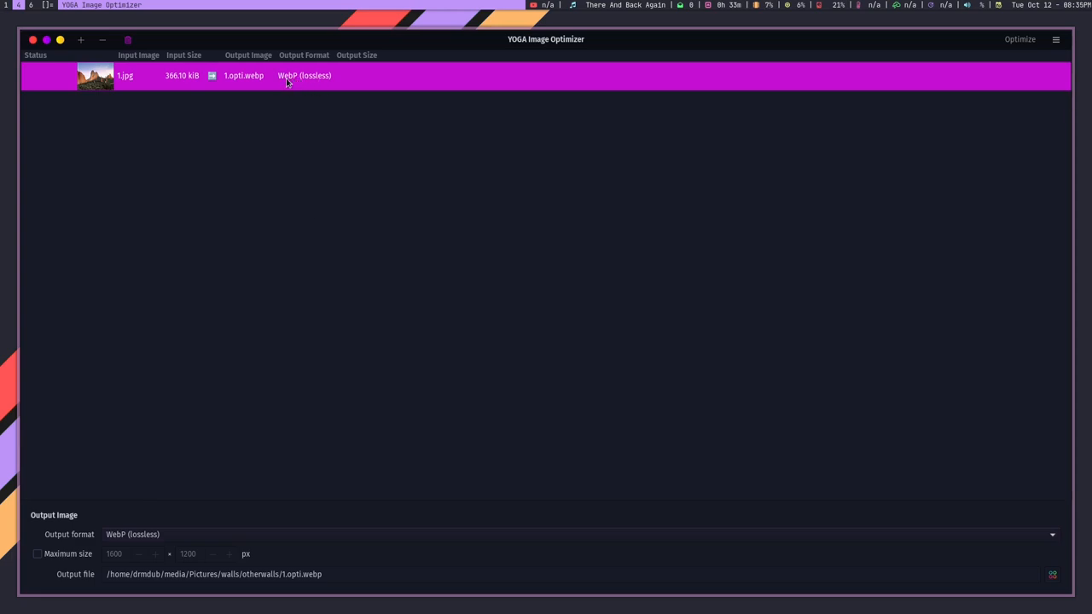
mouse_move(282, 92)
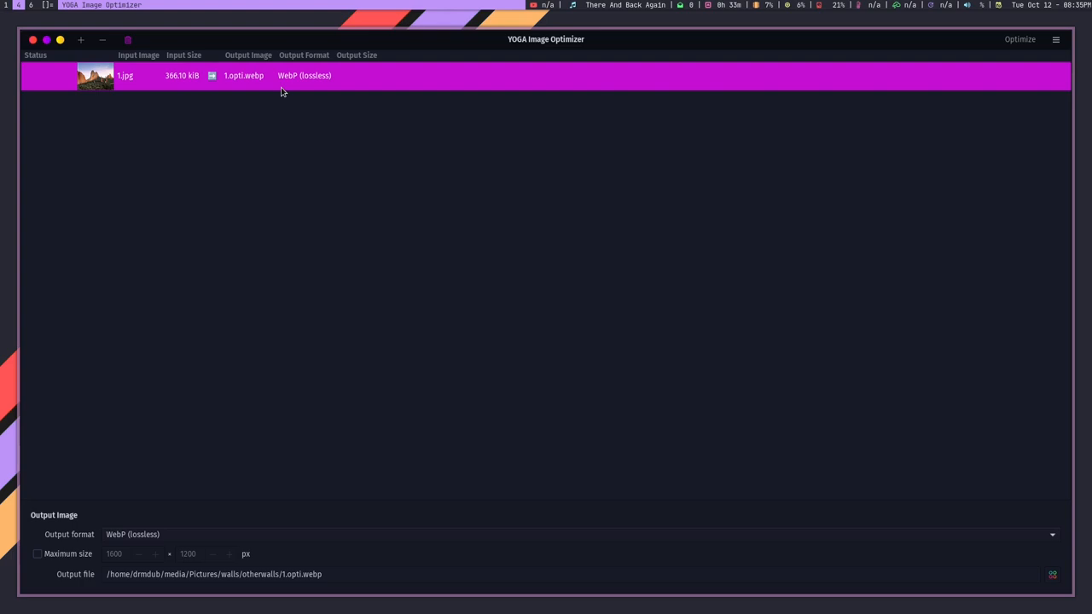
mouse_move(1020, 39)
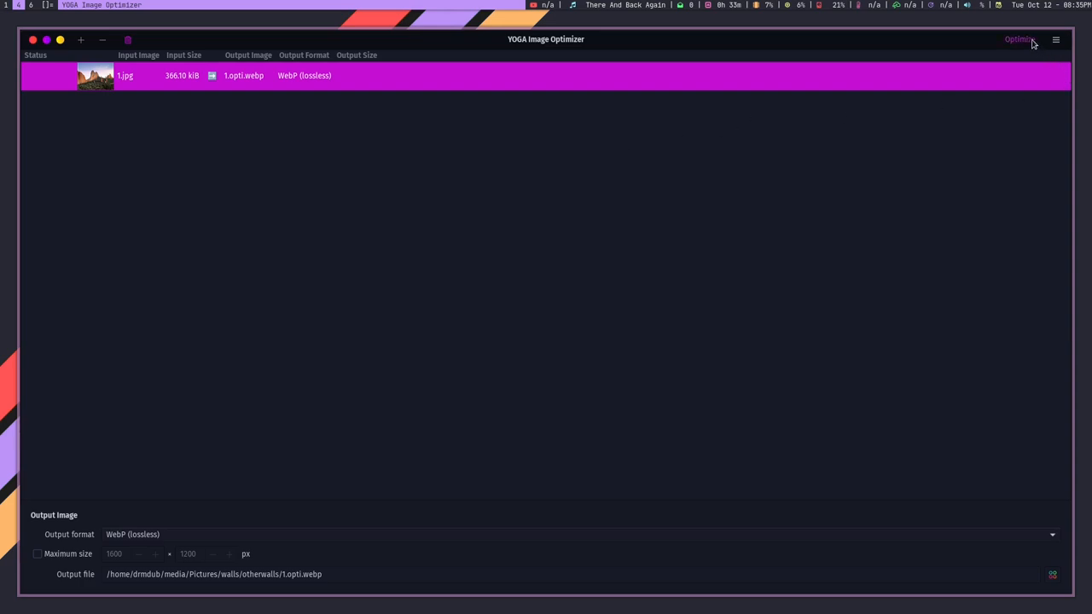
Start optimizing 1.jpg, stop it so its status reads Canceled, and reach the menu.
click(1019, 39)
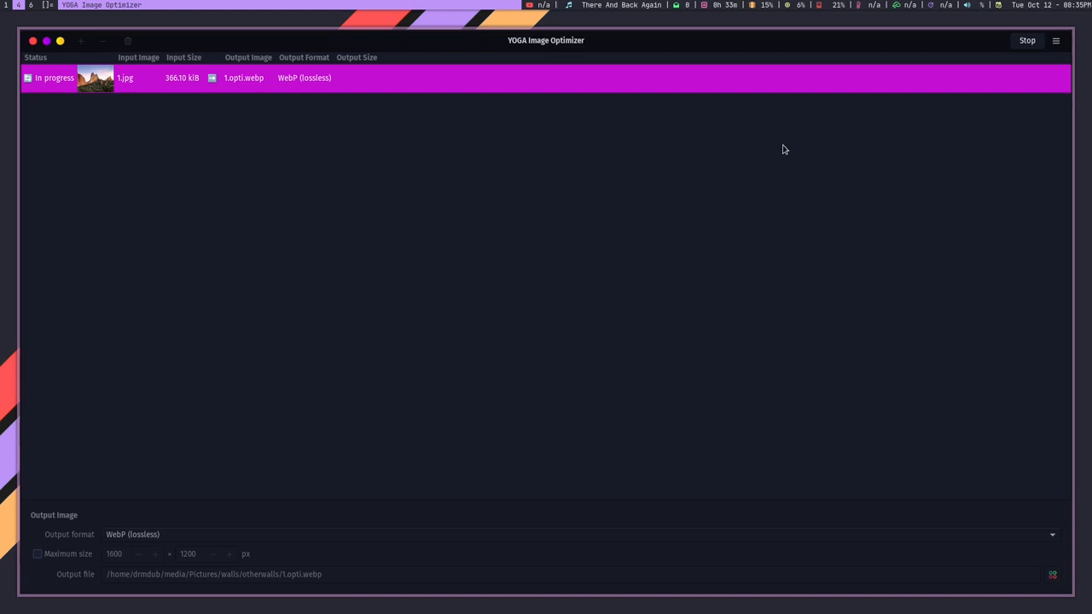
click(1056, 39)
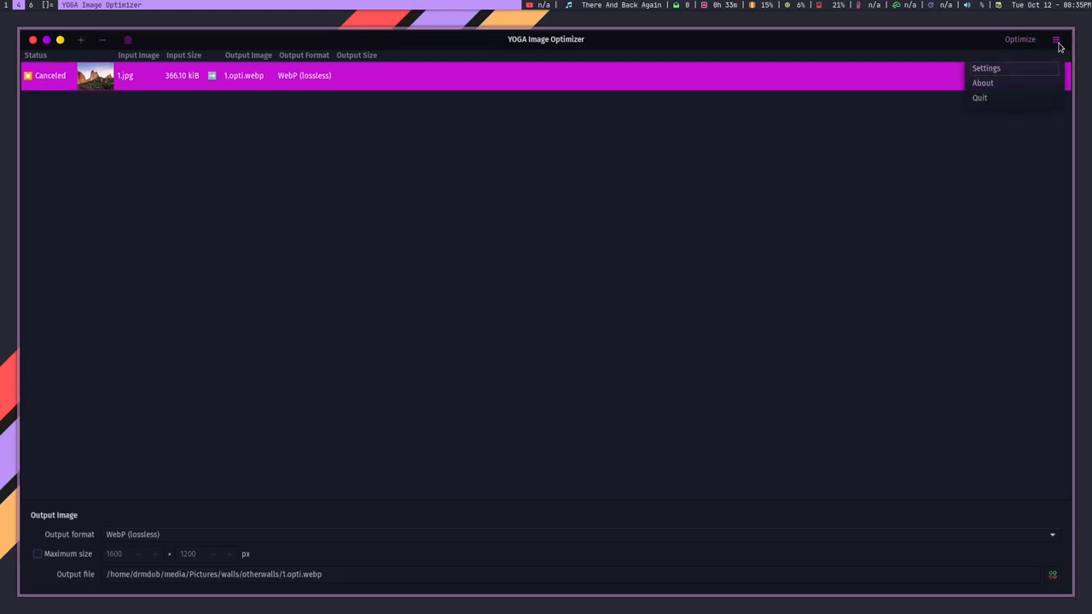
click(987, 68)
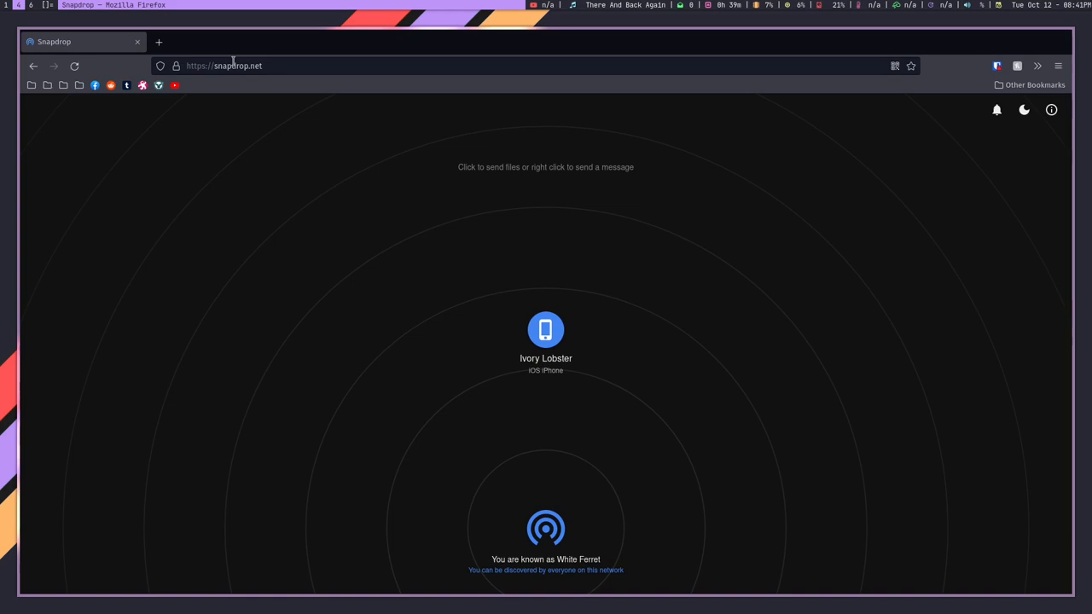
mouse_move(280, 119)
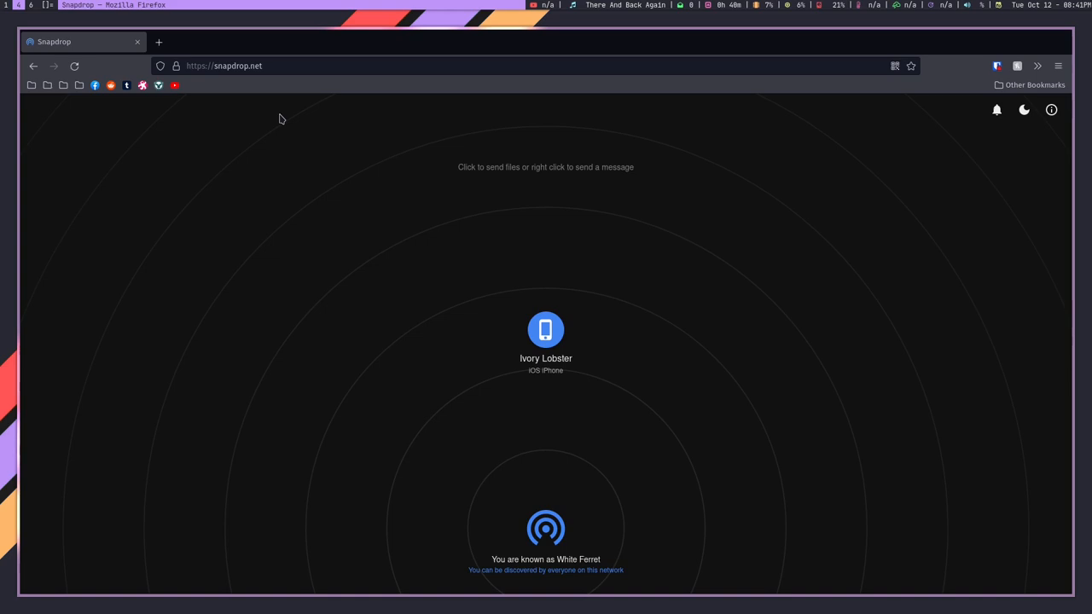
mouse_move(413, 176)
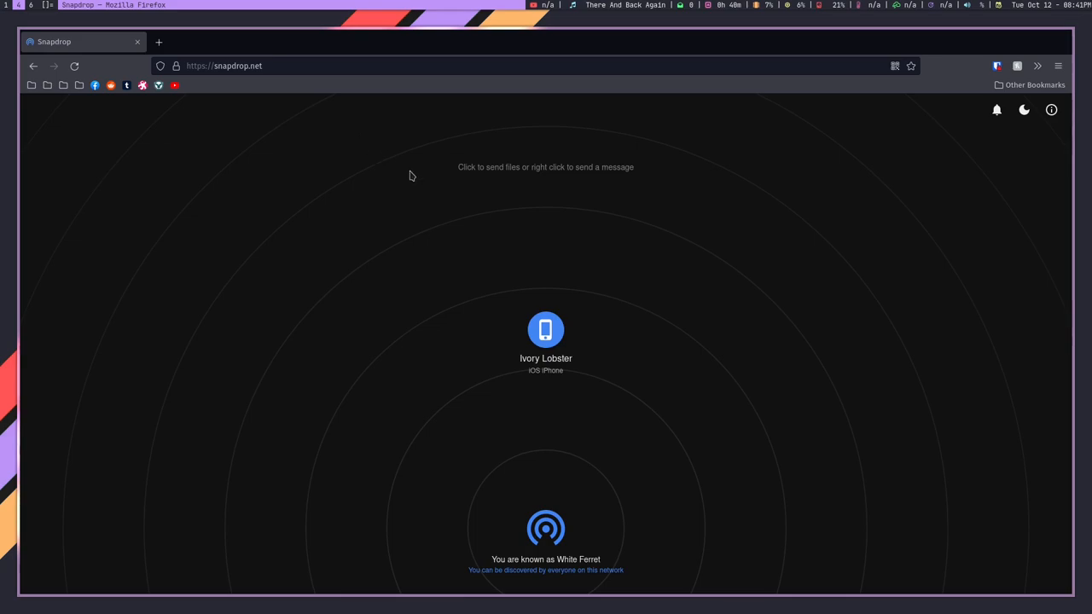
text(drun: pene)
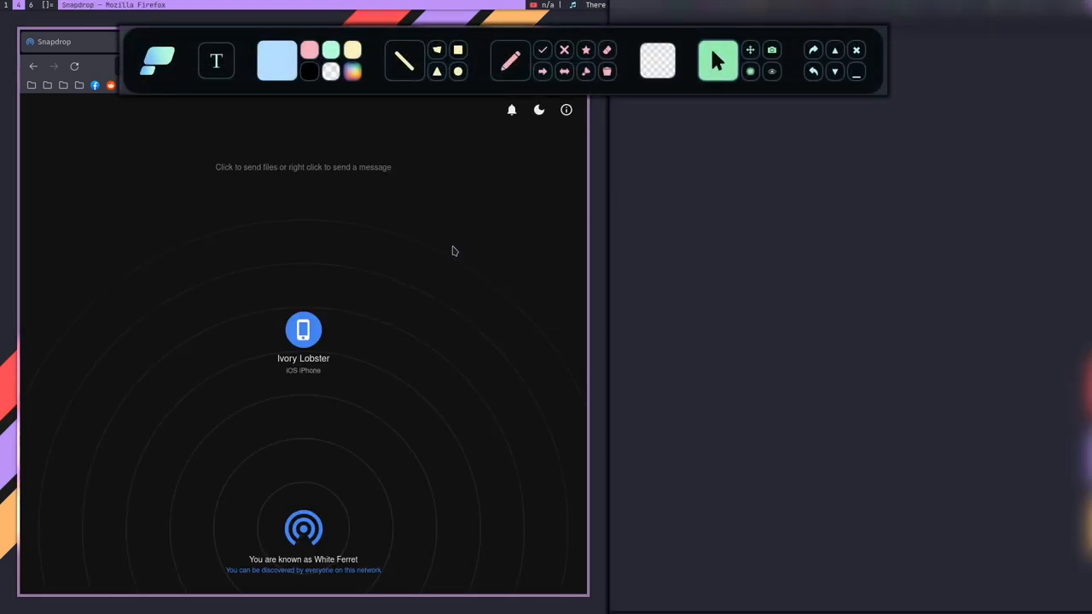
mouse_move(374, 198)
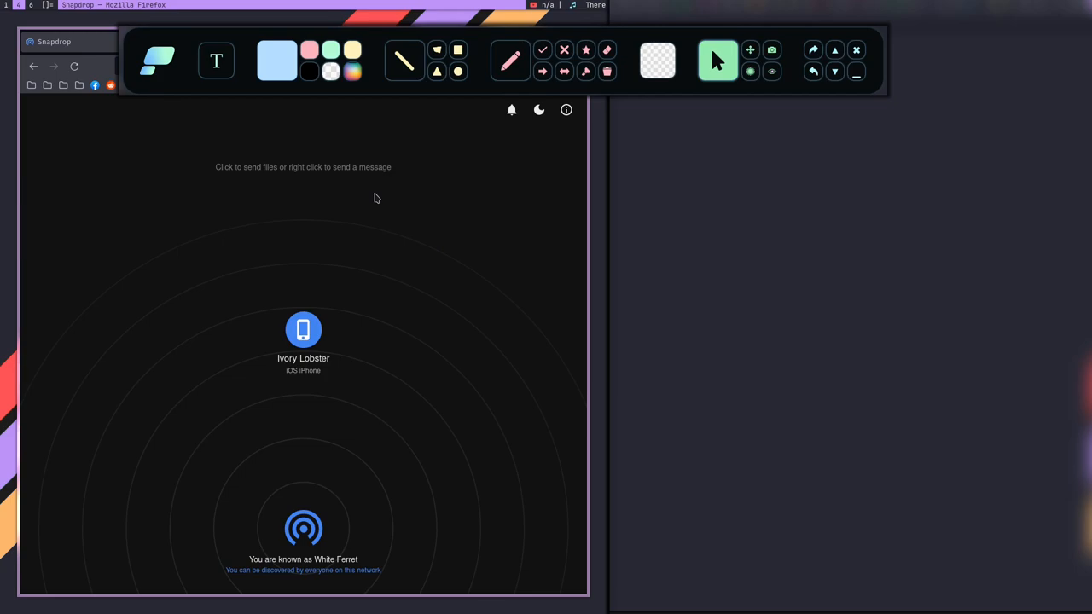
mouse_move(395, 157)
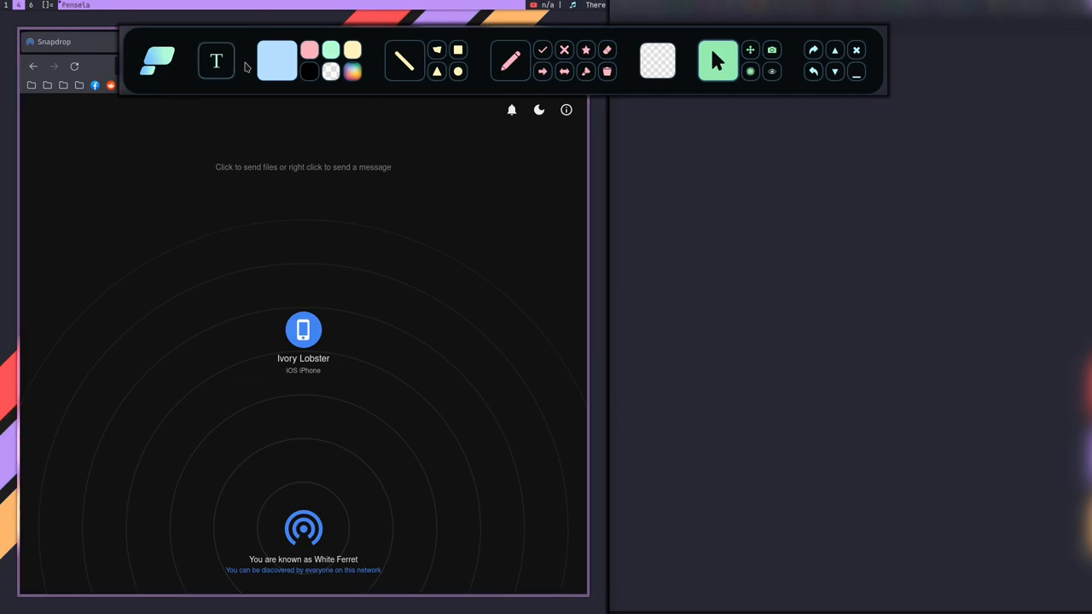
Draw a mint-green straight line on the right and switch to the triangle shape tool.
click(331, 49)
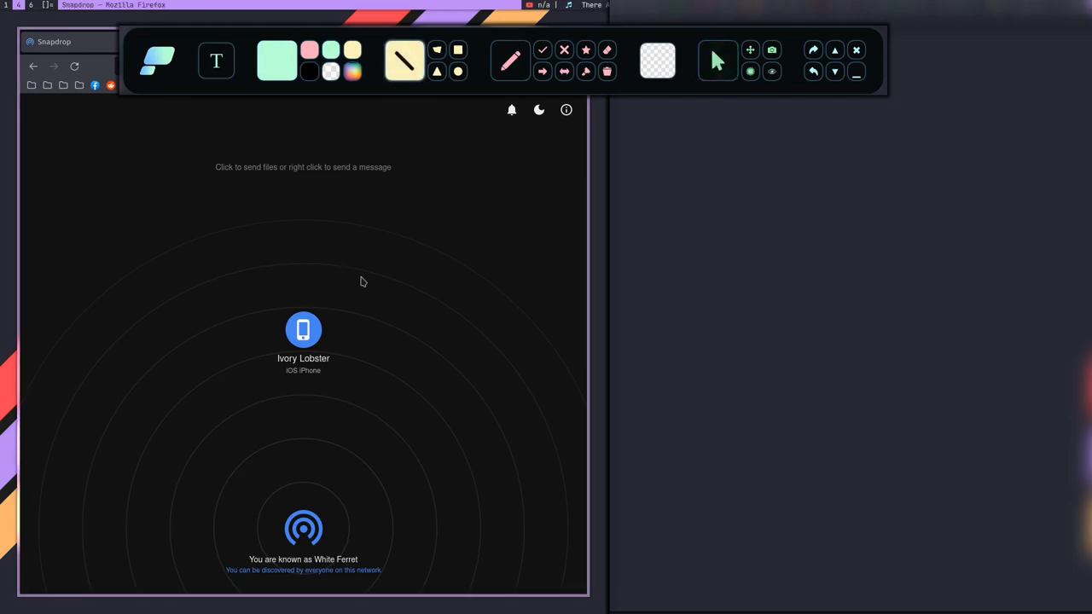
drag(665, 237, 928, 186)
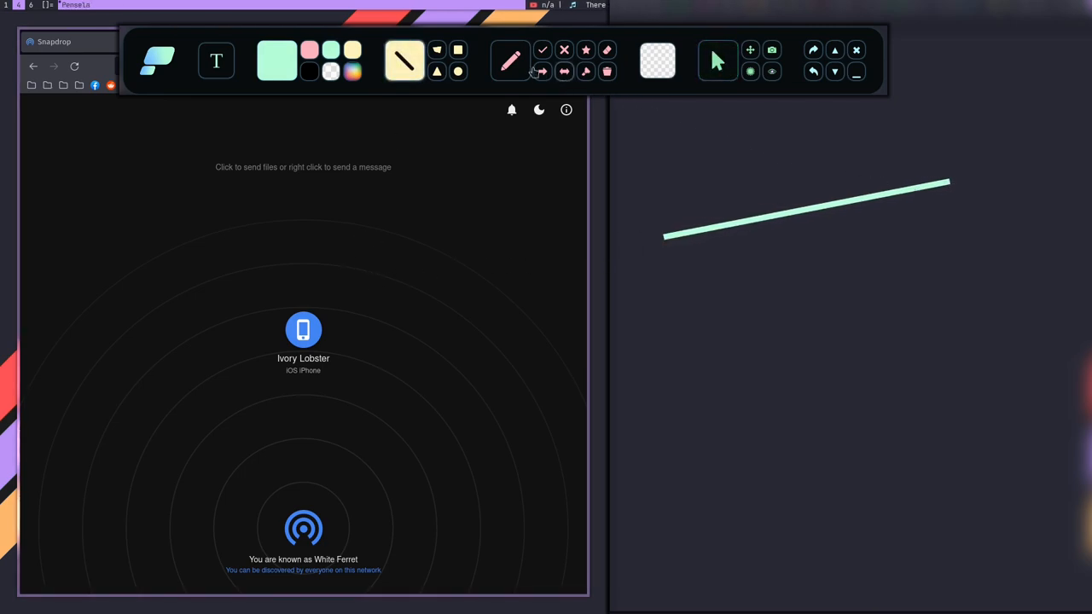
click(510, 62)
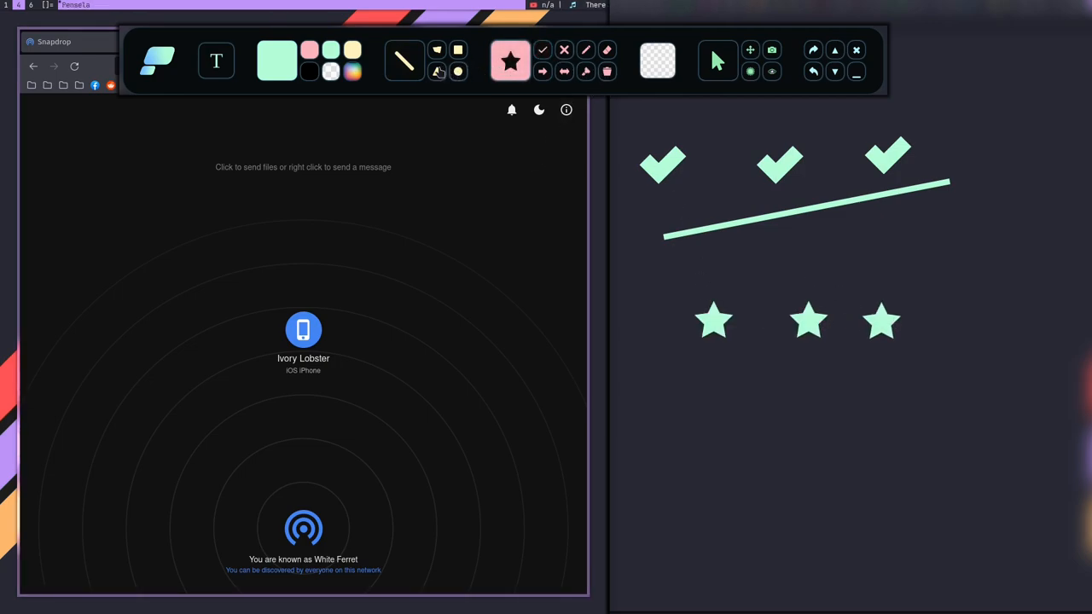
click(403, 60)
text(this is text)
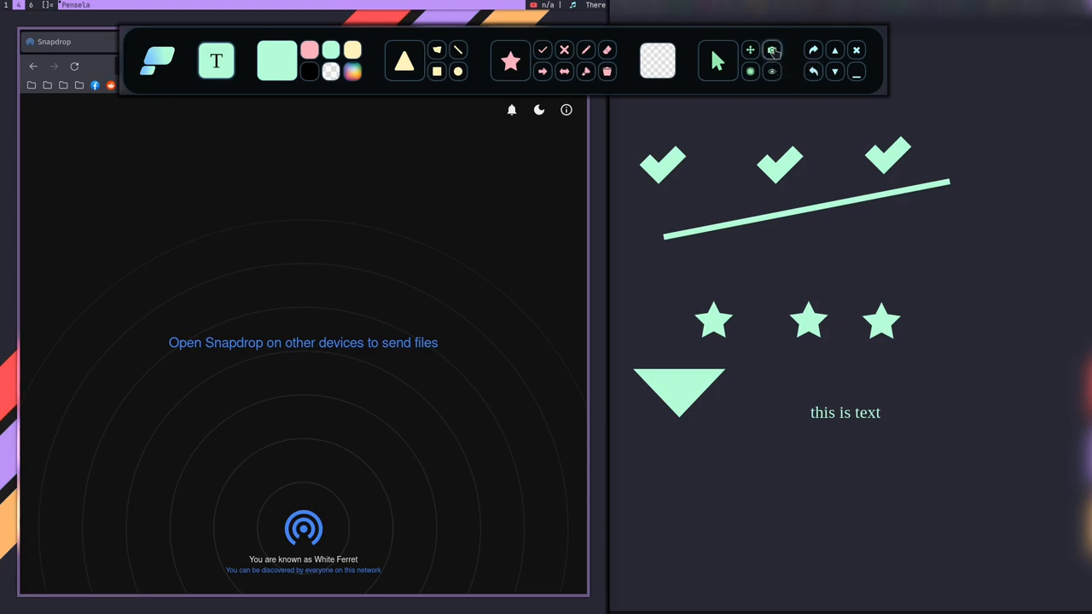
mouse_move(771, 49)
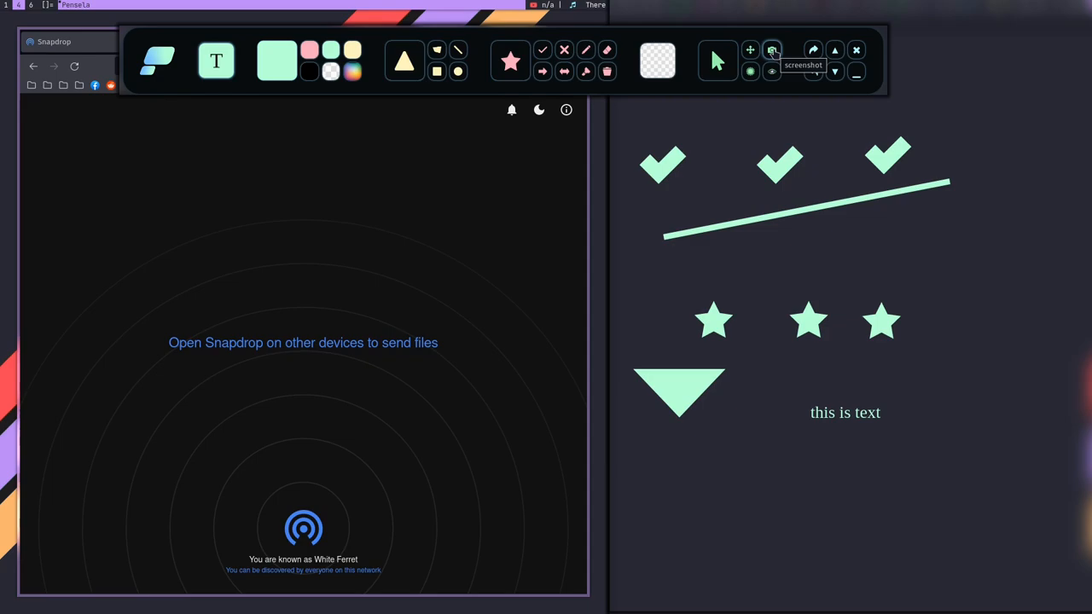
Take a screenshot, triggering the missing Pictures/Pensela folder error.
click(771, 50)
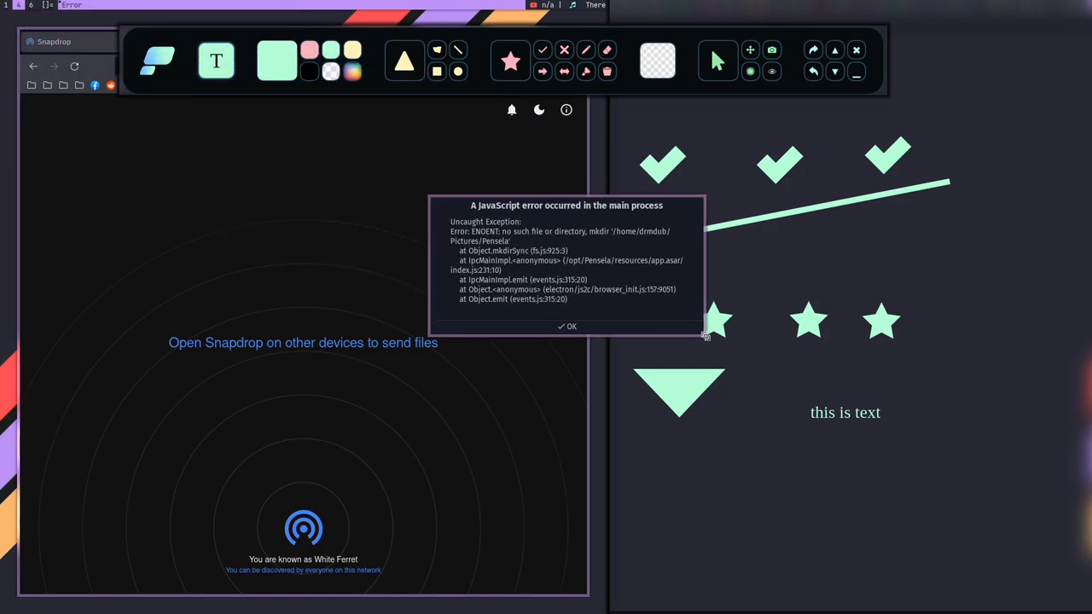
mouse_move(665, 242)
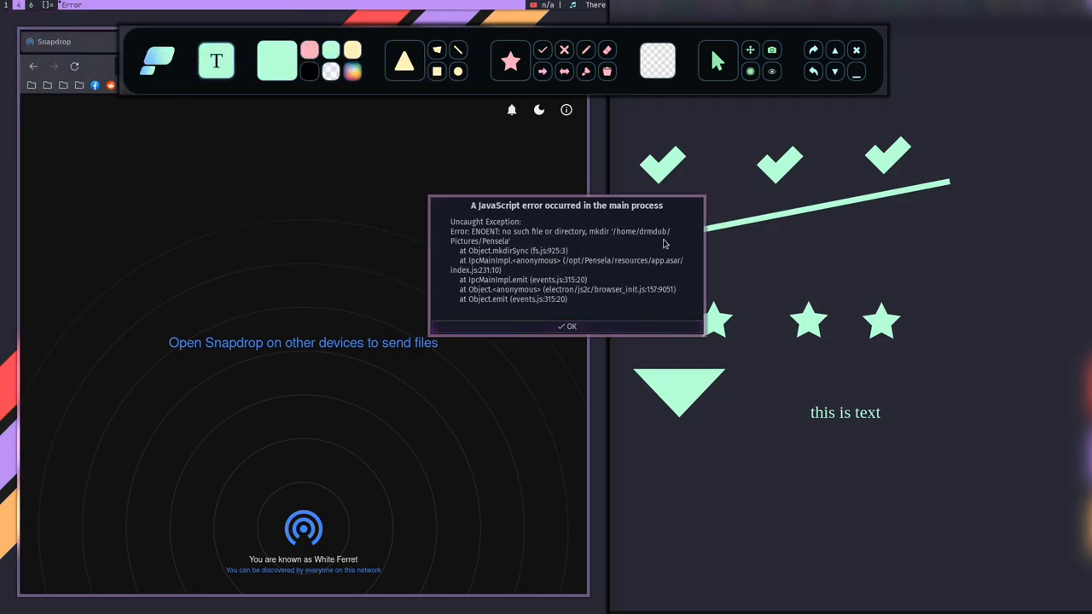
mouse_move(498, 245)
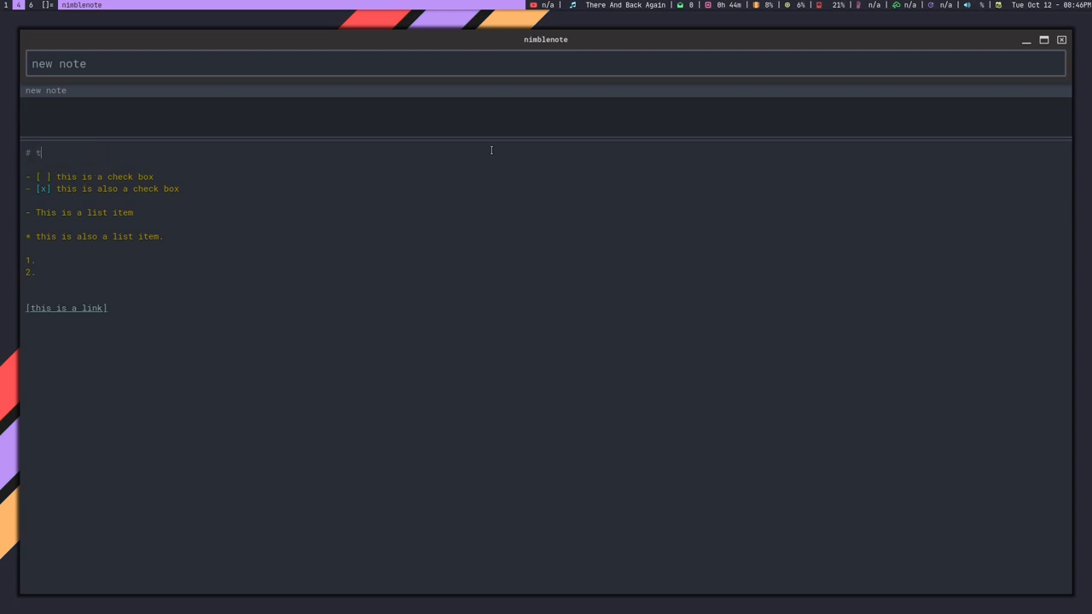
Add markdown heading lines including "##this a heading" at the top of the note.
text(his a herader)
click(548, 163)
text(## this is a heading )
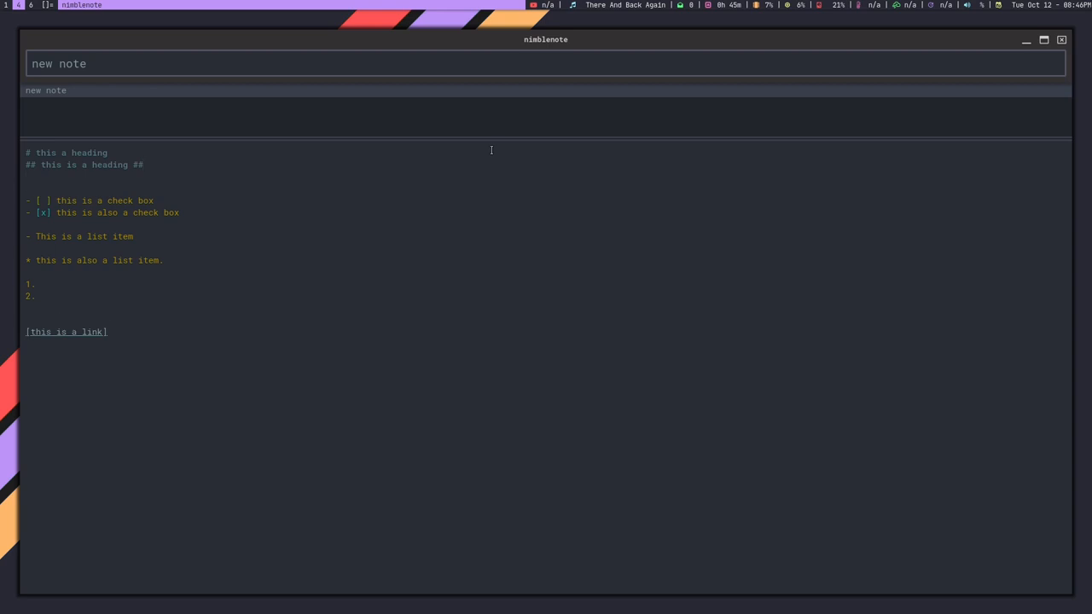
text(##)
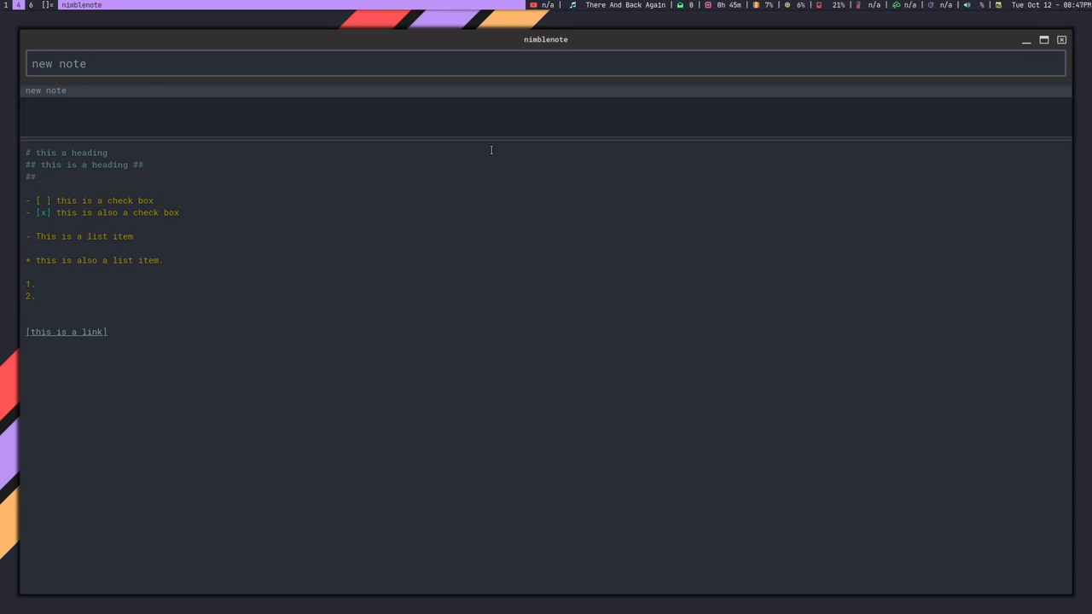
text(this t)
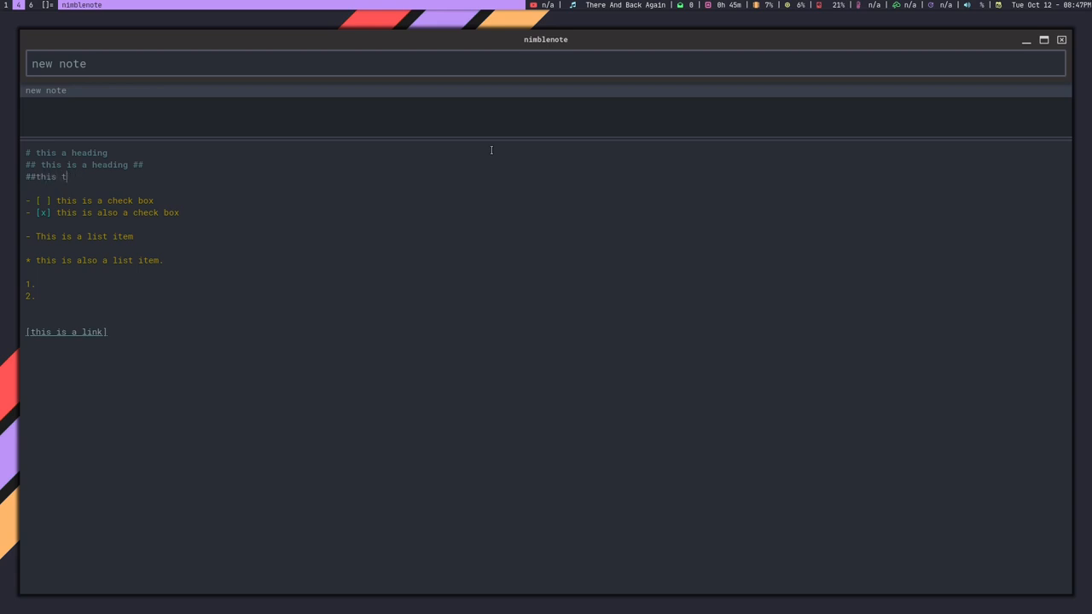
text(a heading)
text(1.)
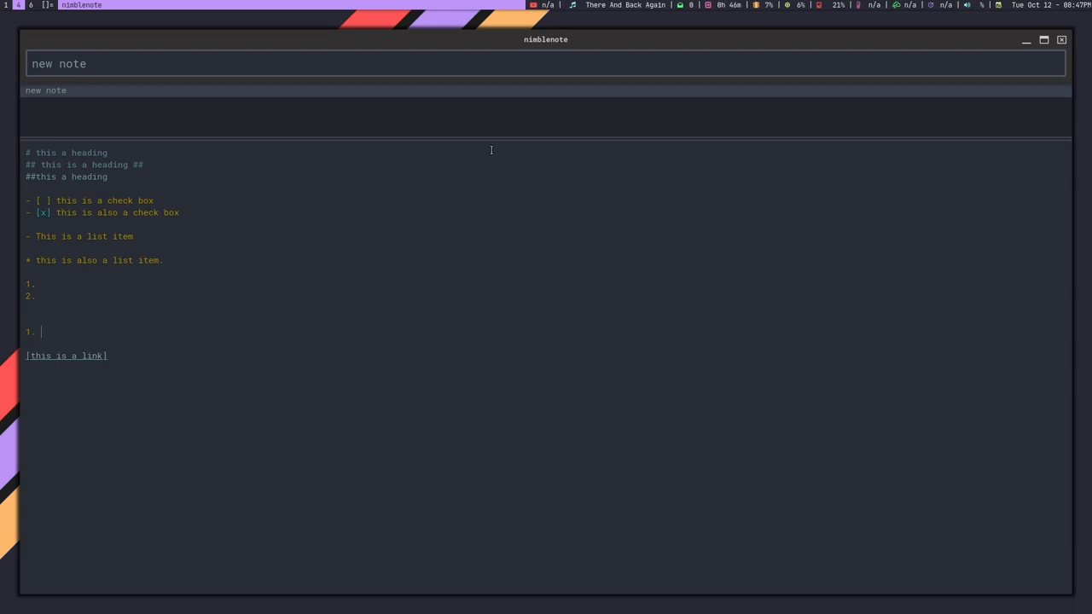
Continue the numbered list with item 2, then close the note back to the search screen.
key(Enter)
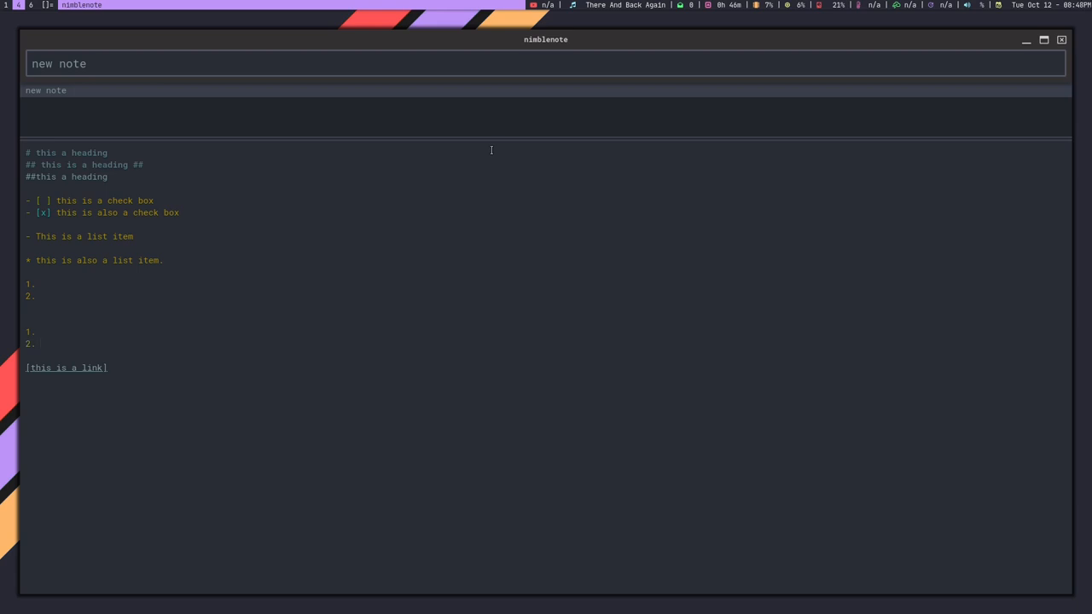
key(enter)
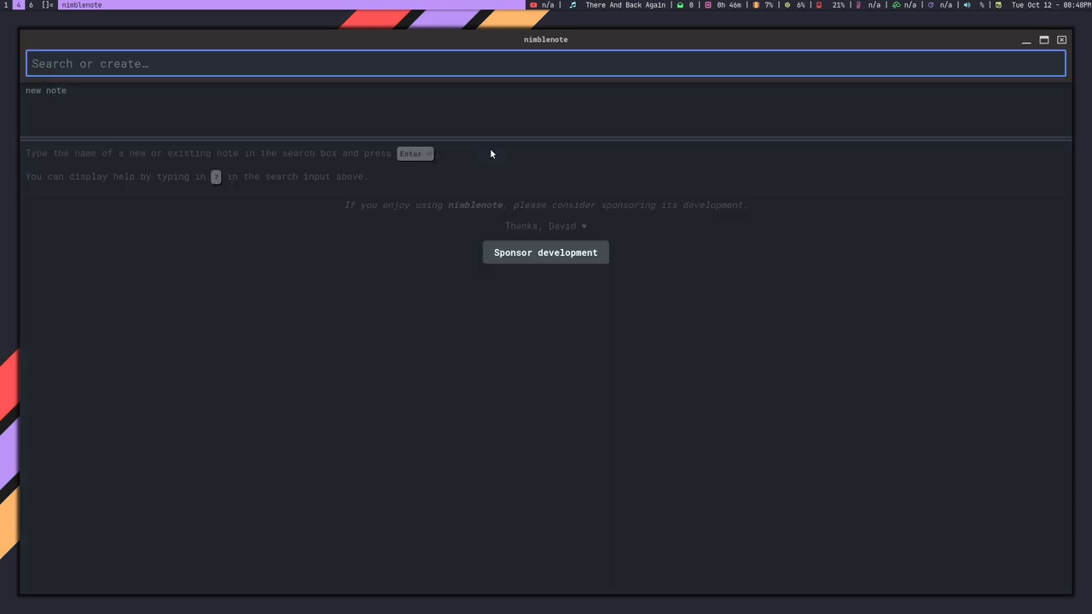
text(?)
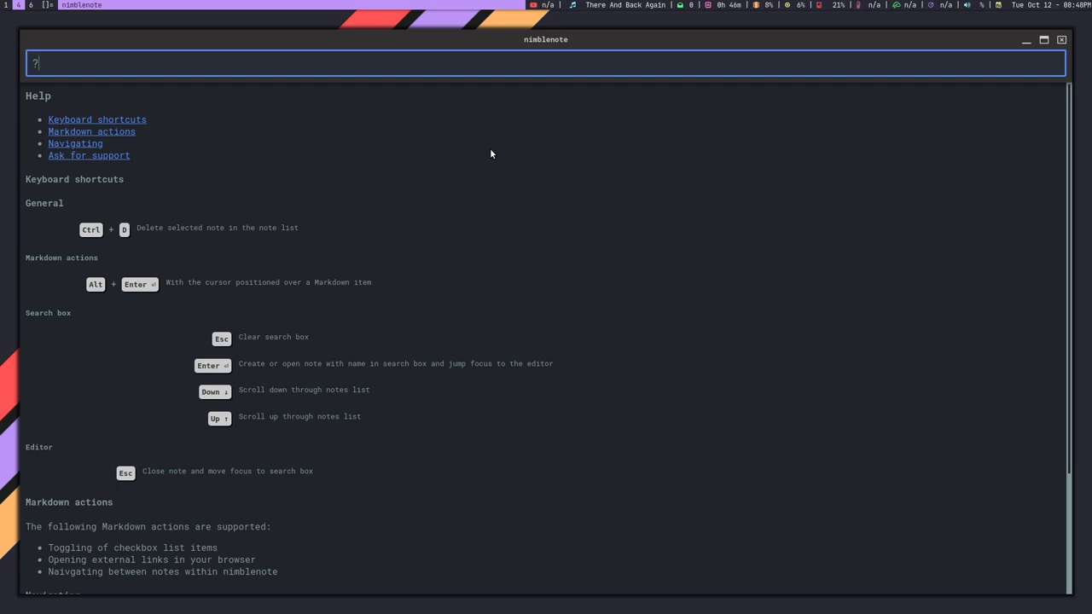
scroll(down, 3)
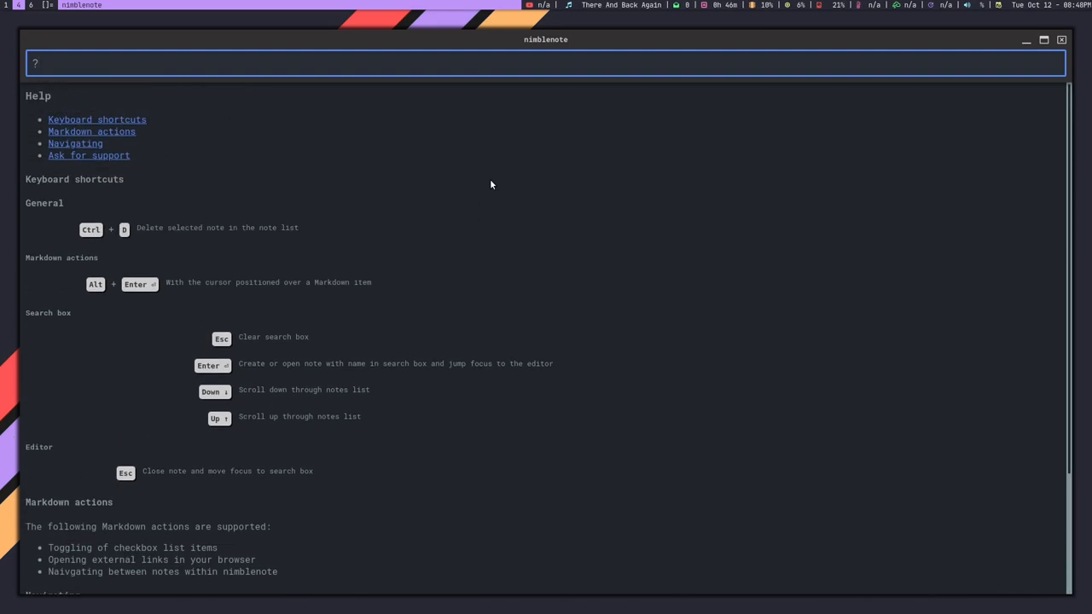
scroll(down, 3)
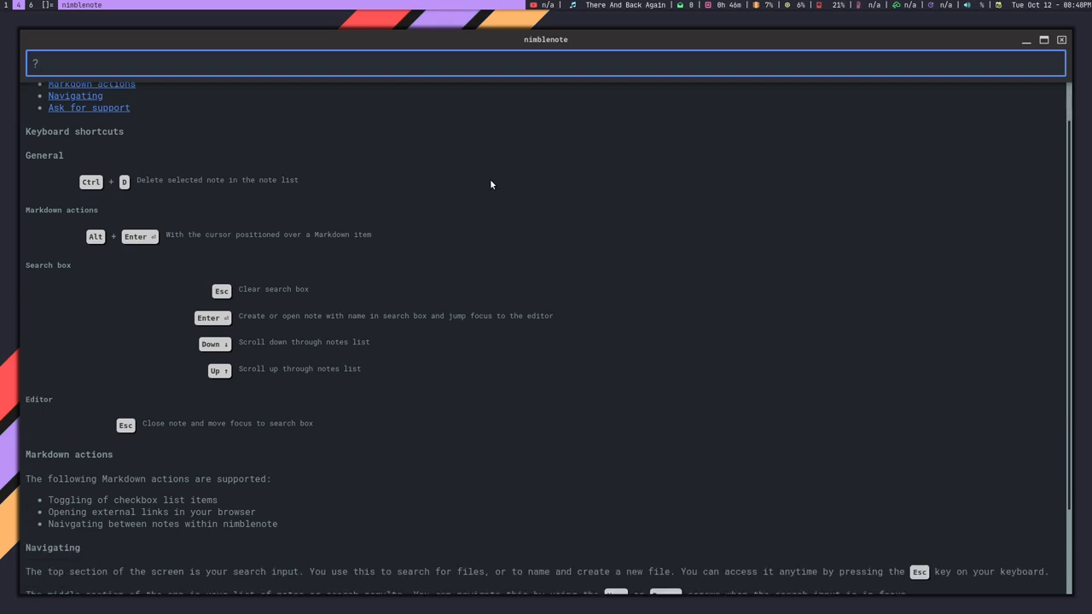
scroll(down, 3)
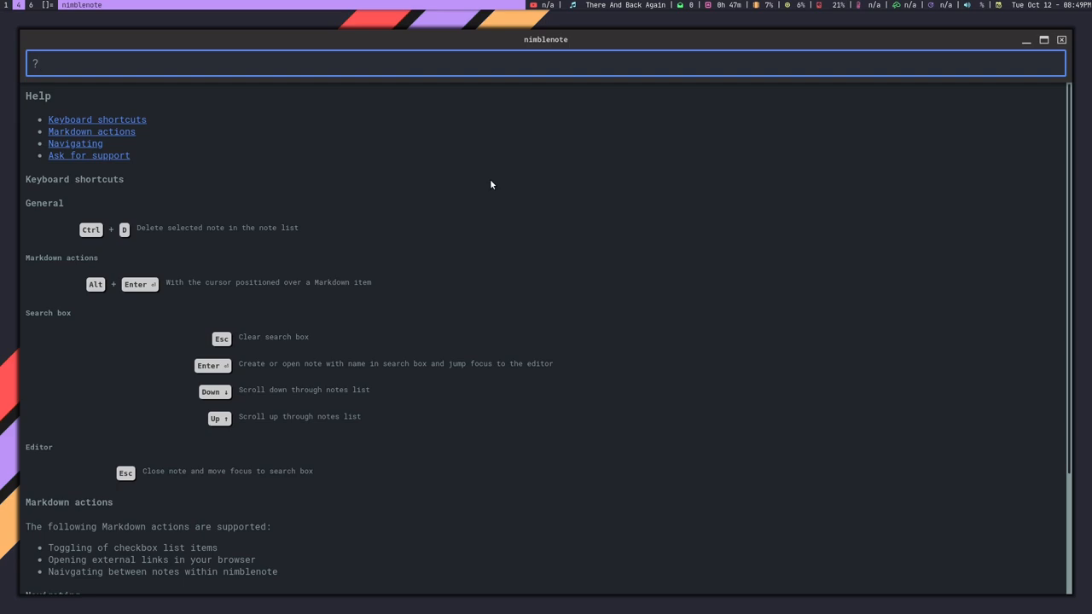
click(546, 63)
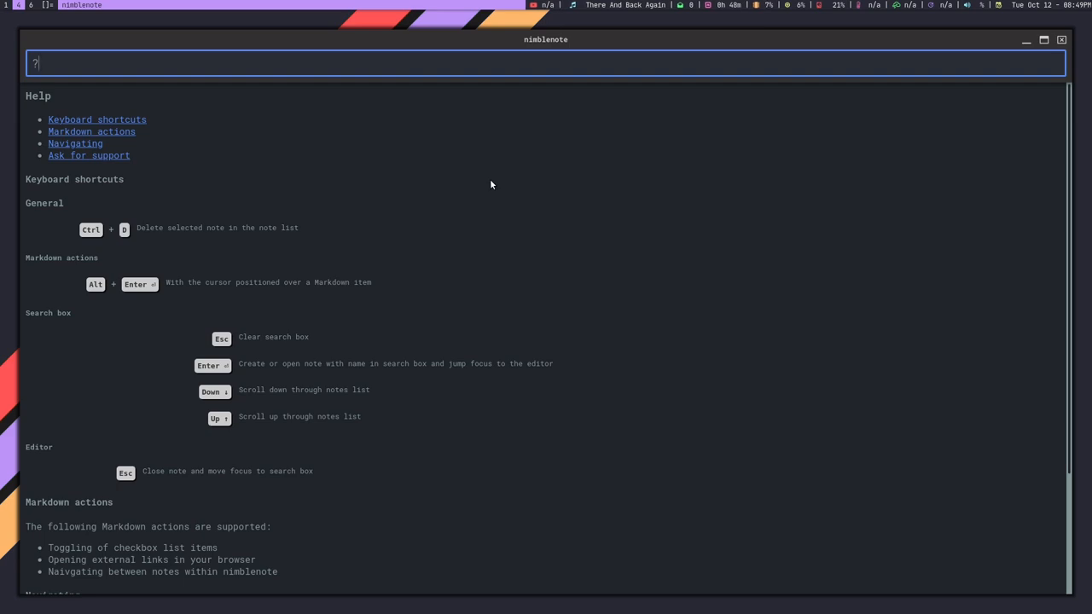